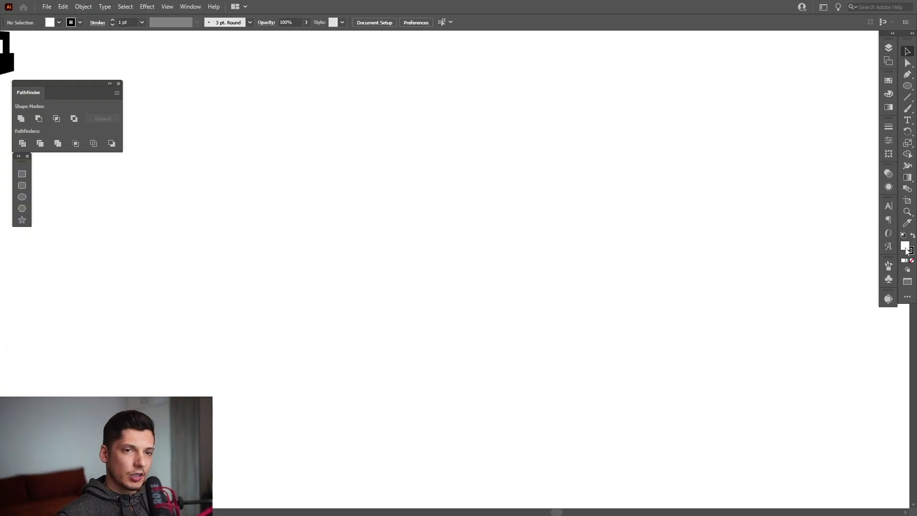
Remove the fill and switch to the Polygon Tool to draw an outline-only triangle
left_click(887, 93)
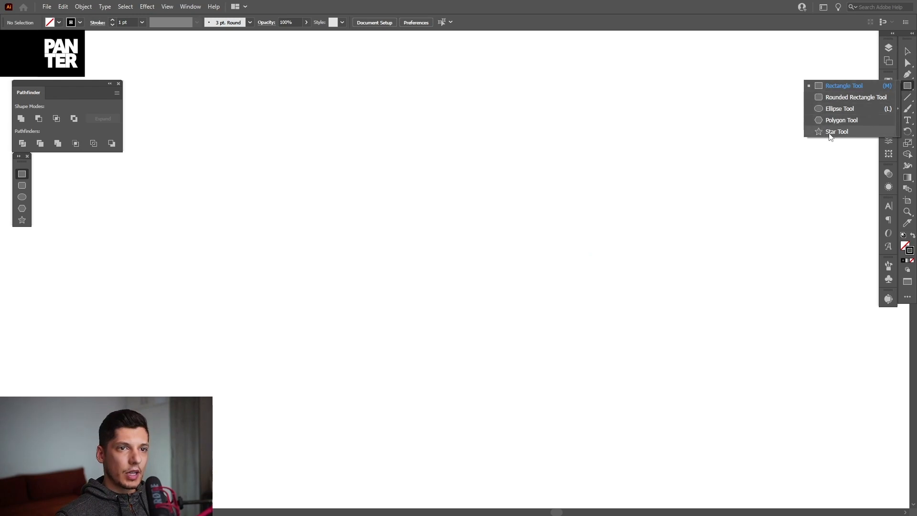
left_click(837, 131)
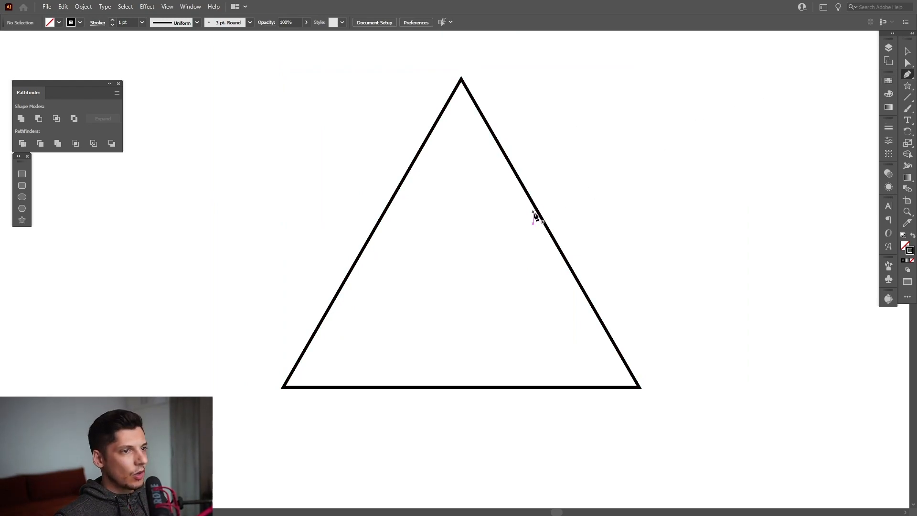
mouse_move(544, 227)
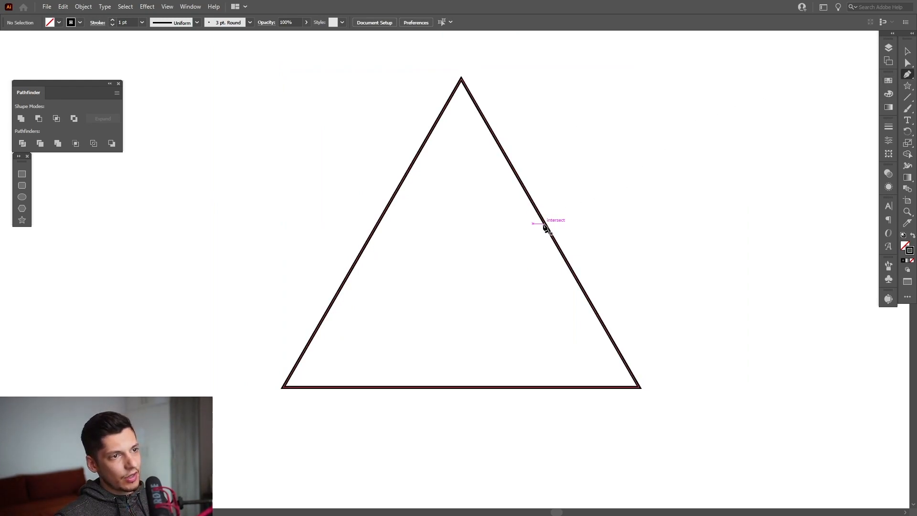
mouse_move(553, 239)
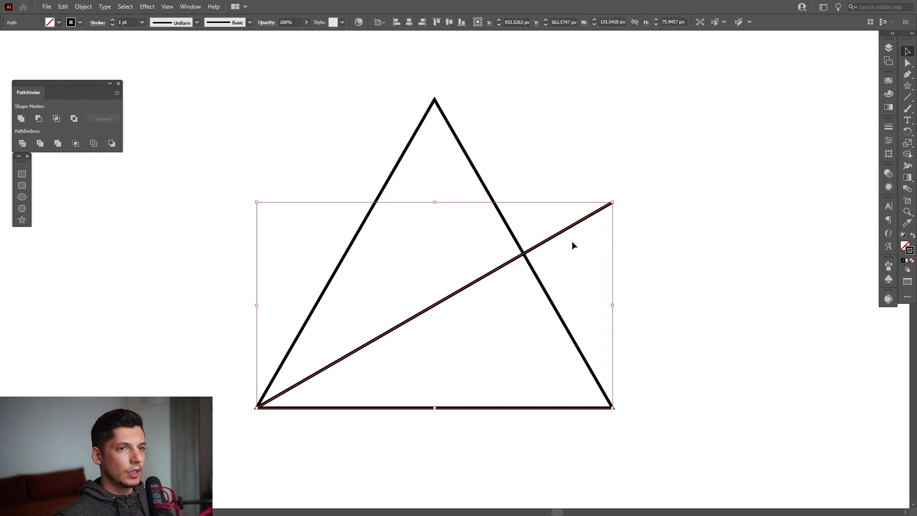
Mirror the diagonal line about the triangle's apex with the Reflect Tool to make its crossing copy
left_click(887, 131)
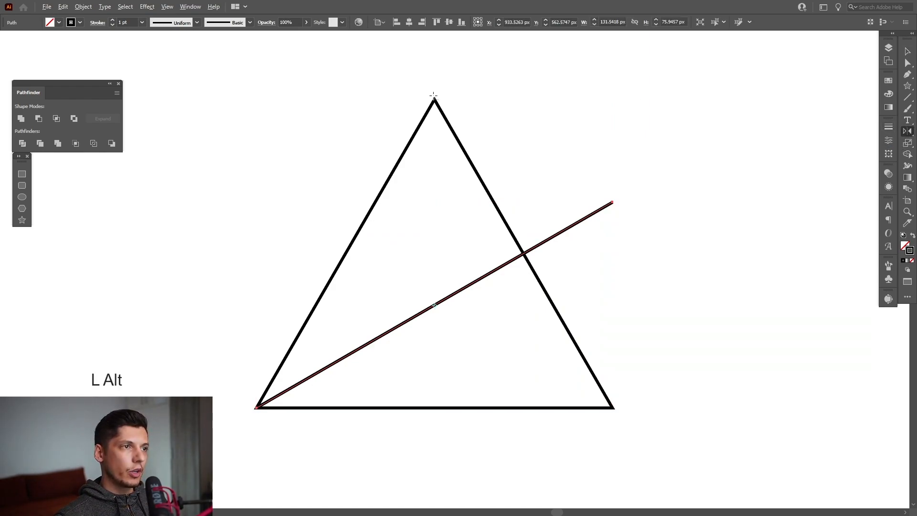
left_click(397, 231)
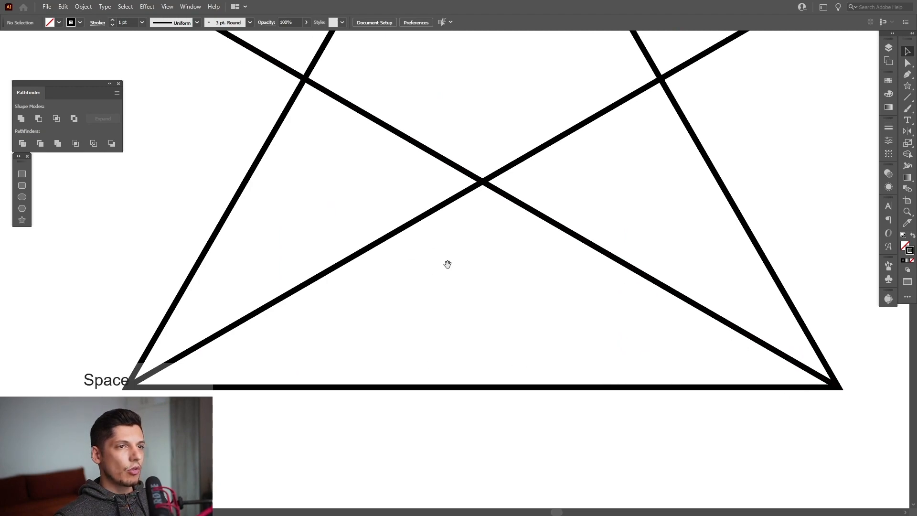
Lock the original layer and trace the flat lower triangle on a new layer
left_click(889, 48)
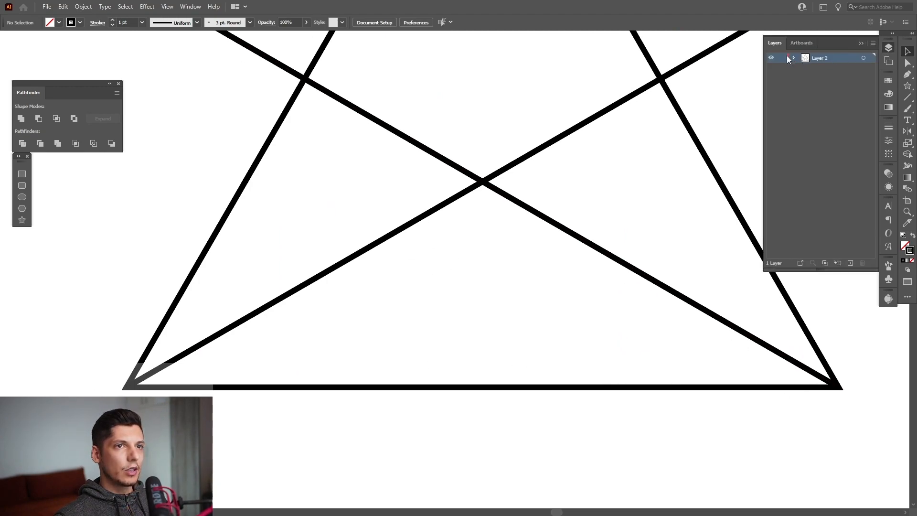
left_click(837, 263)
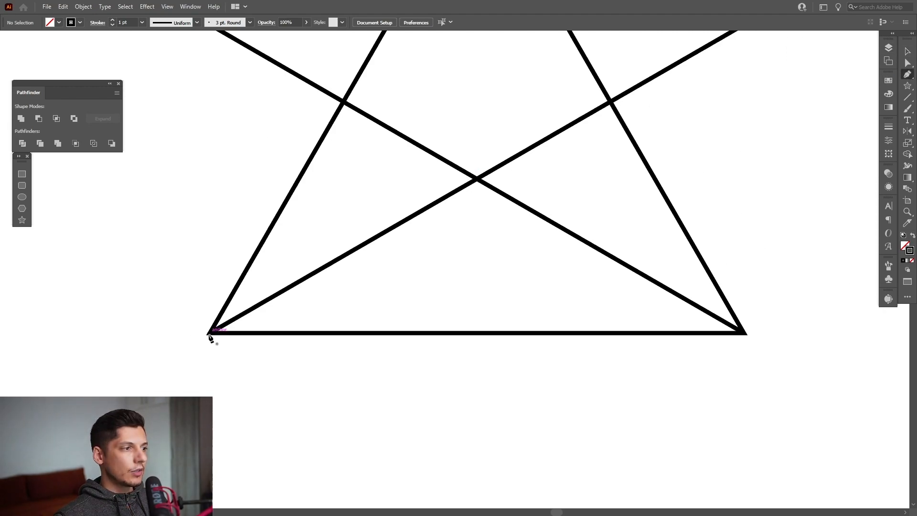
left_click(210, 330)
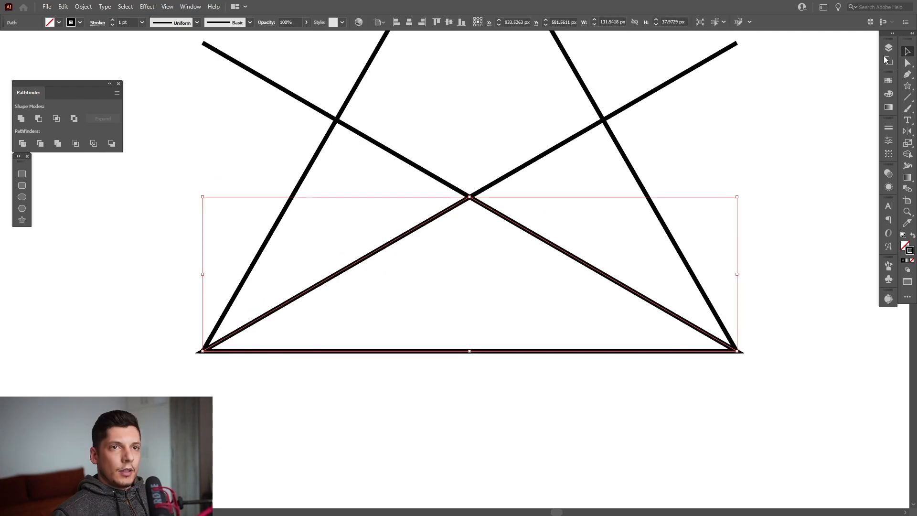
Delete the original layer and thin the traced triangle's stroke to 0.25 pt
left_click(888, 48)
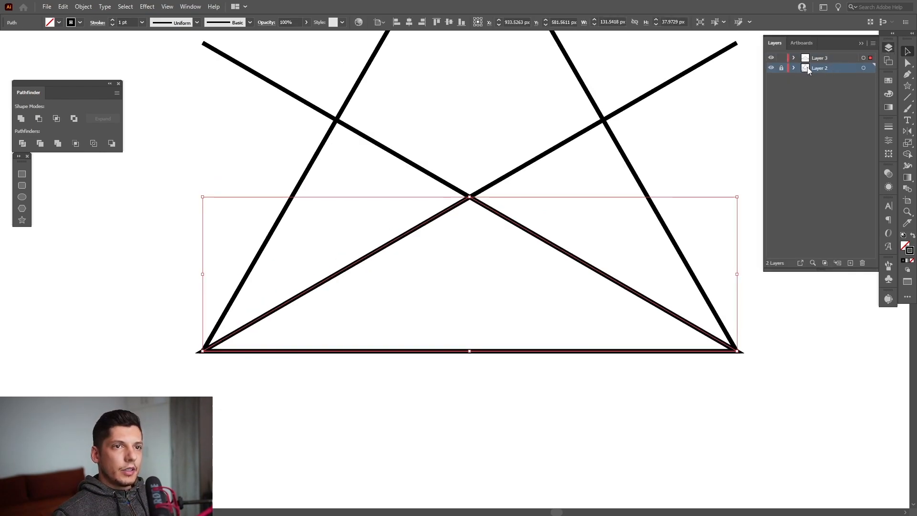
left_click(861, 263)
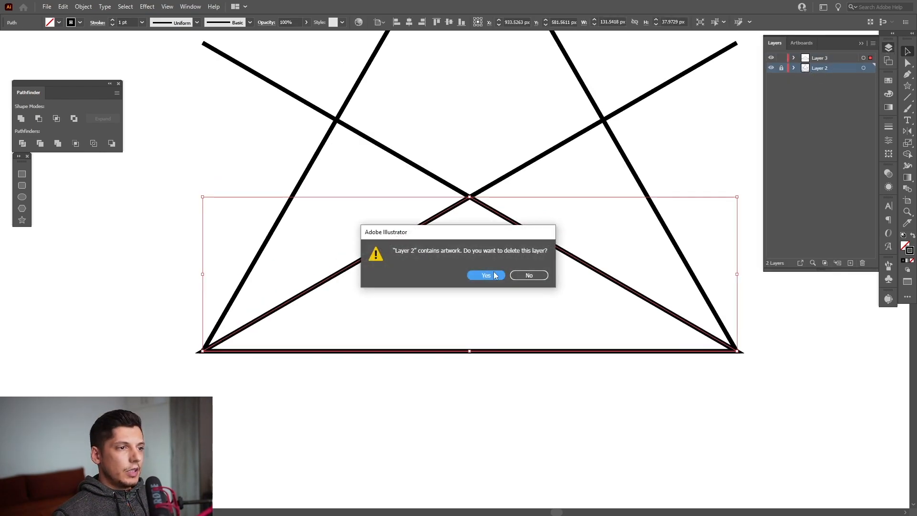
left_click(486, 275)
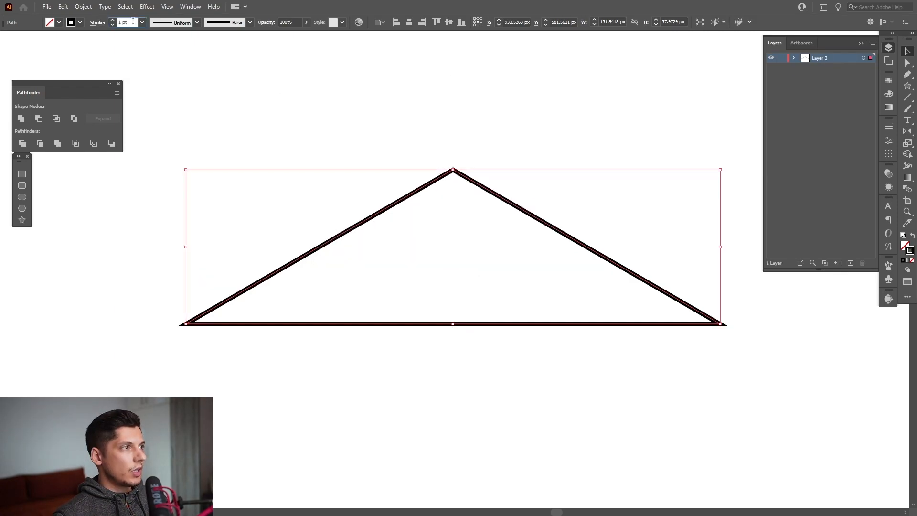
type("0.25")
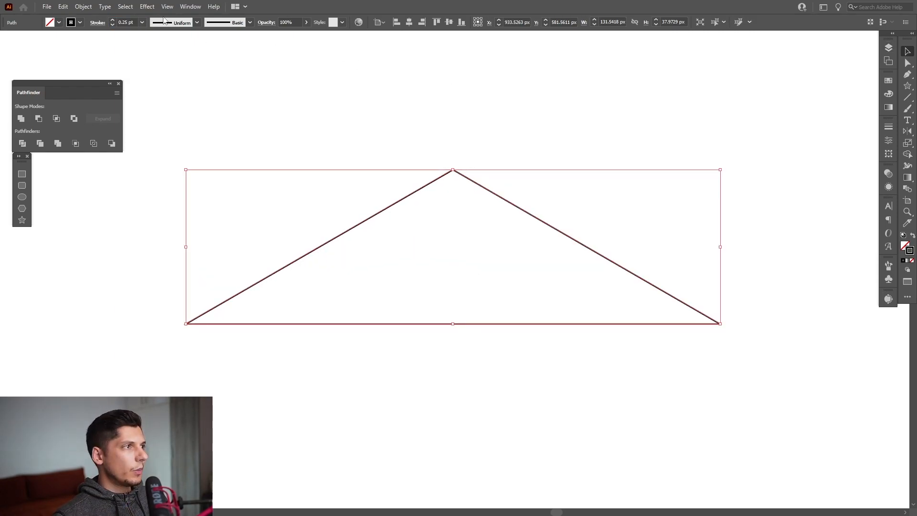
Apply a Transform effect: scale 90%, horizontal move -2 px, angle 2°, 19 copies
left_click(147, 6)
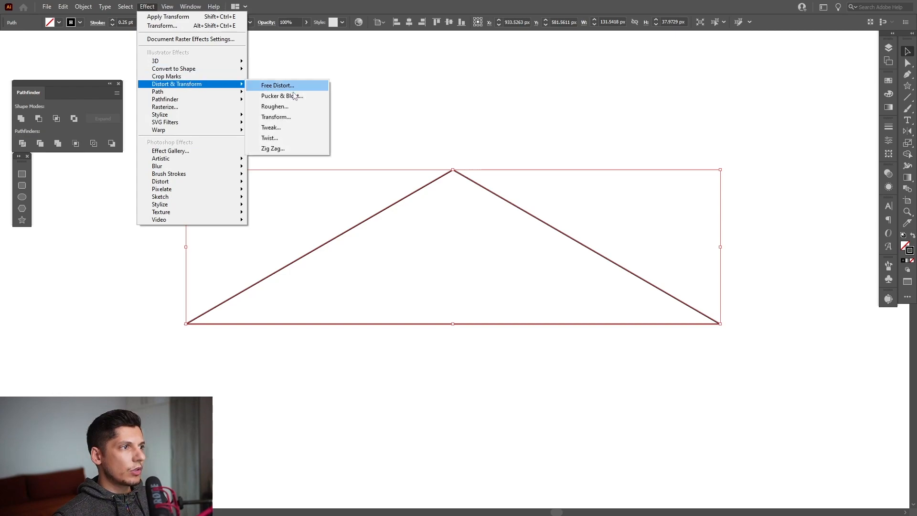
left_click(276, 116)
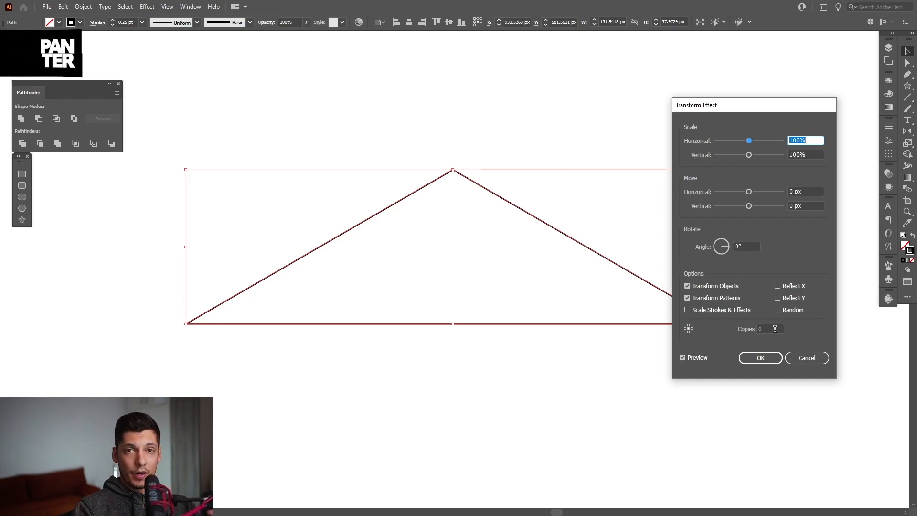
mouse_move(549, 326)
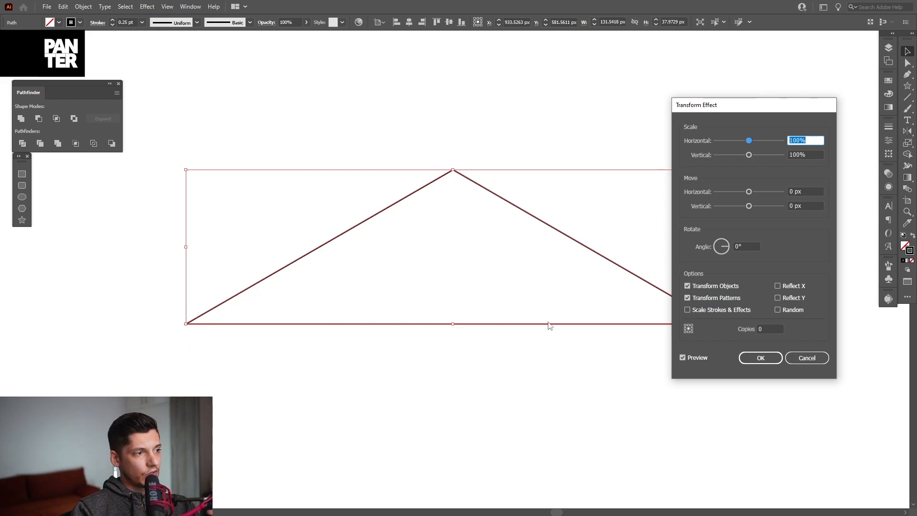
mouse_move(419, 174)
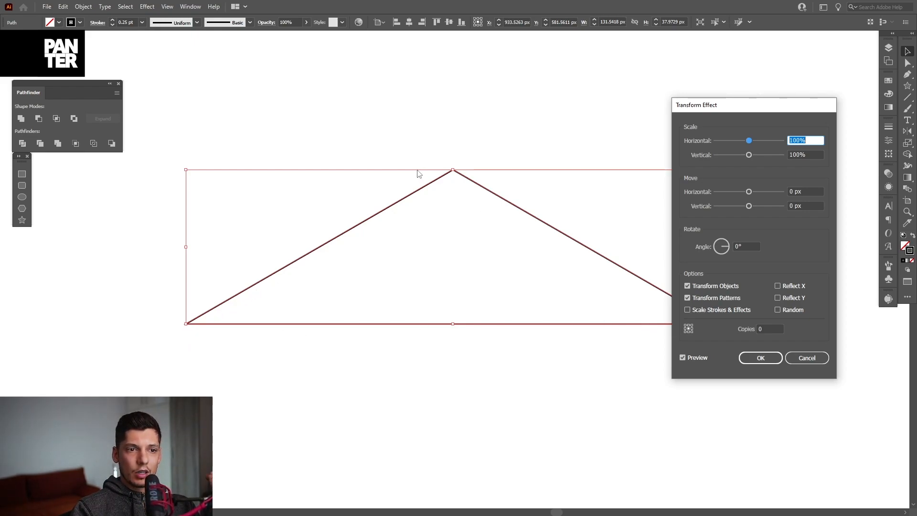
mouse_move(420, 201)
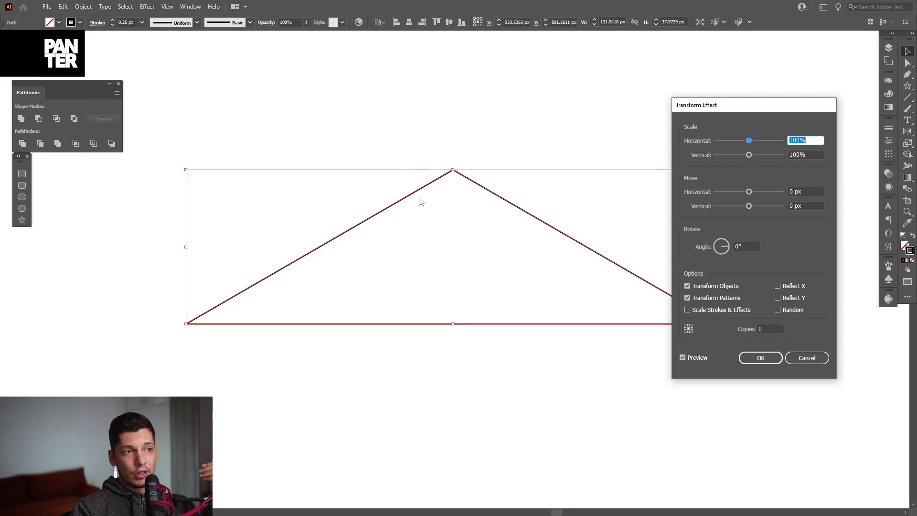
mouse_move(506, 325)
type("90")
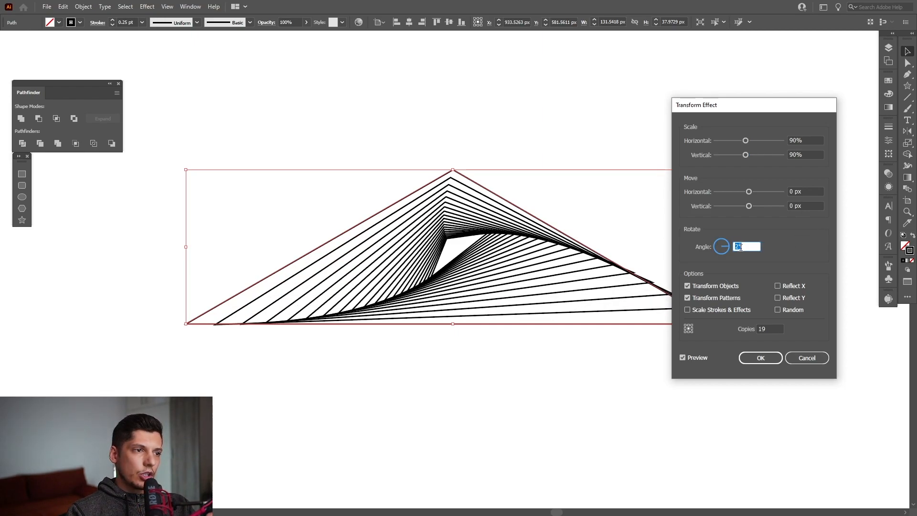
left_click(806, 191)
type("-2")
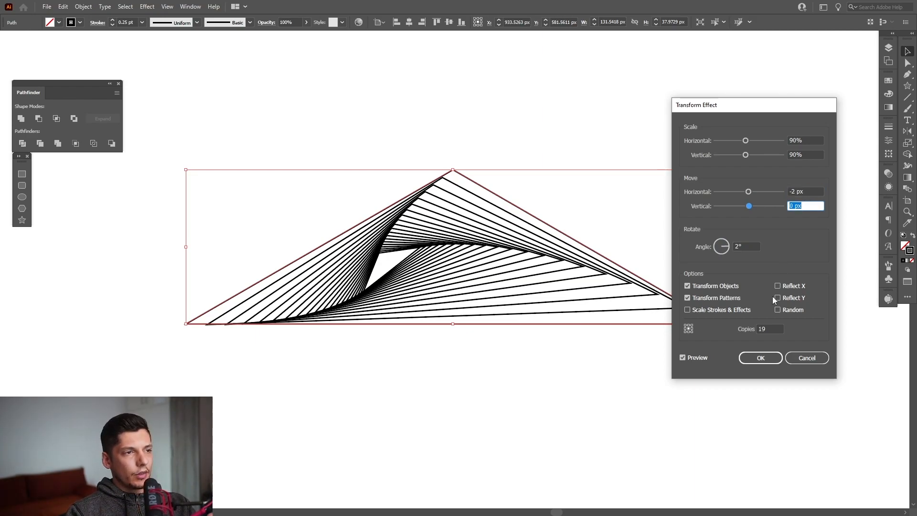
left_click(759, 357)
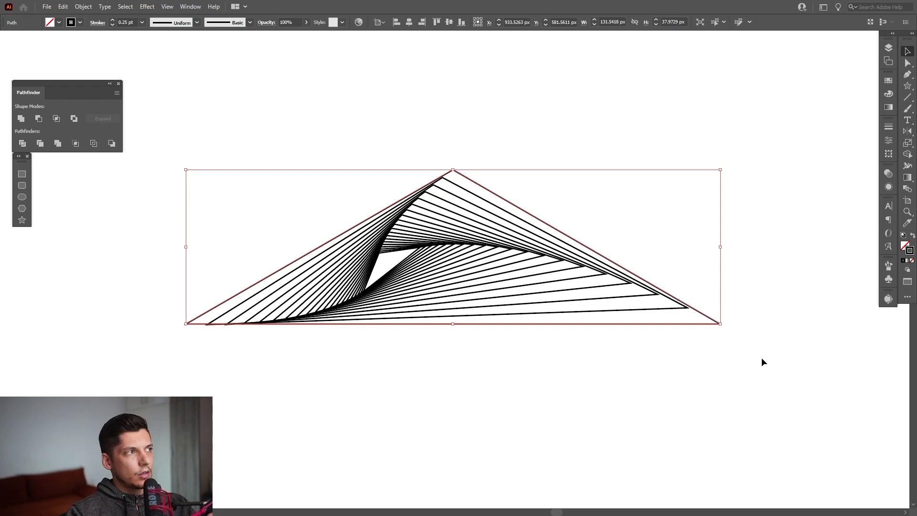
Swap fill and stroke to solid black slices, then ungroup the twisted triangle
left_click(82, 7)
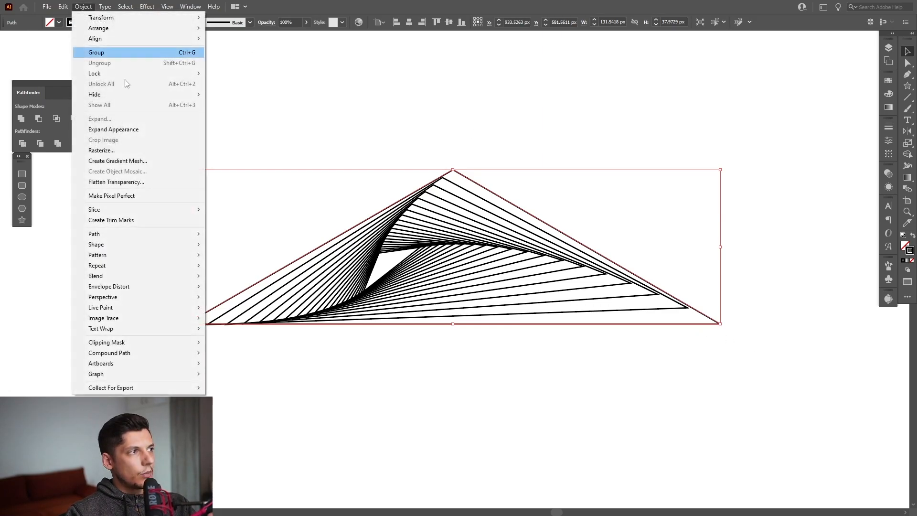
left_click(96, 53)
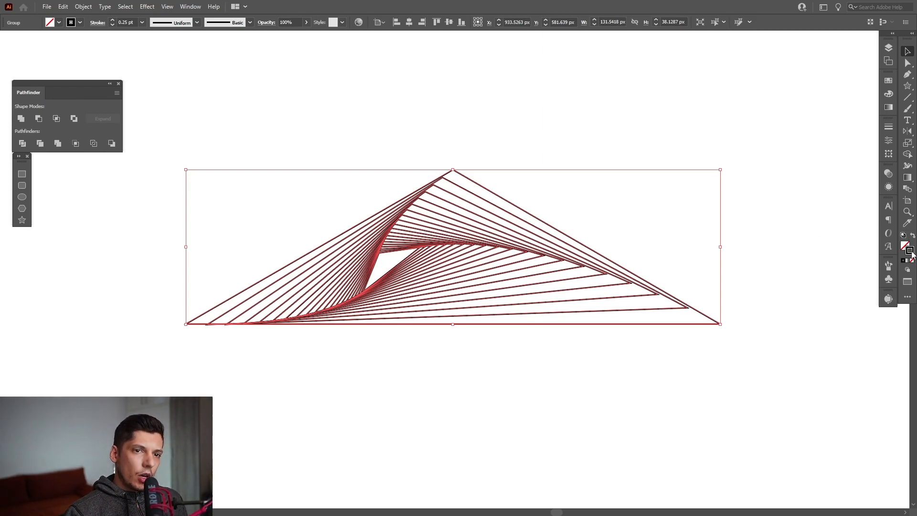
mouse_move(911, 242)
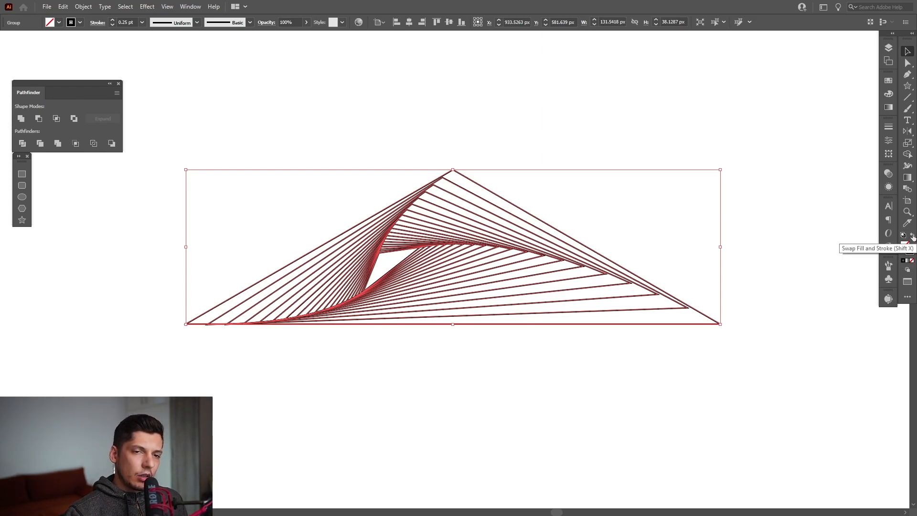
right_click(396, 173)
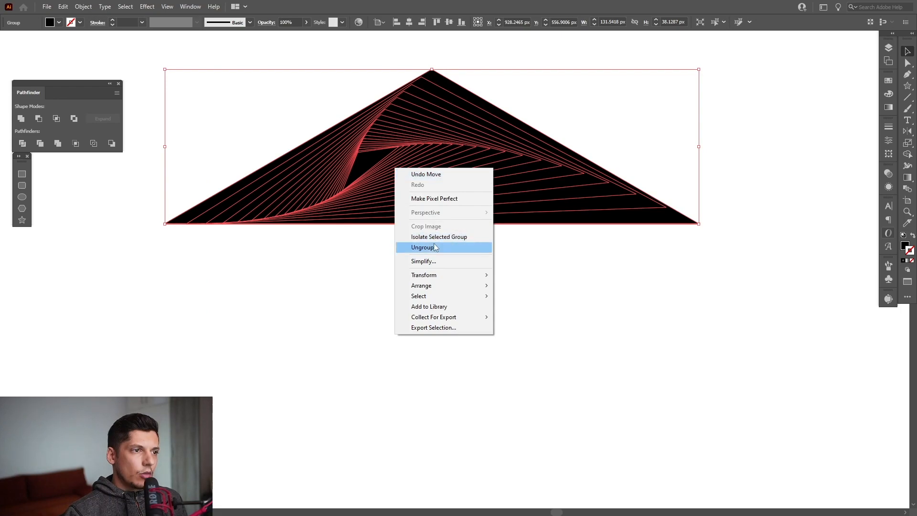
left_click(423, 247)
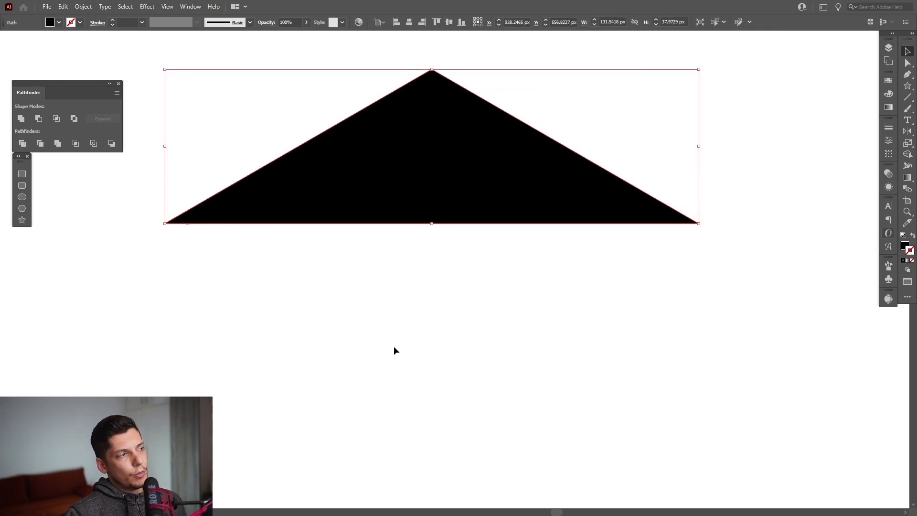
left_click(907, 86)
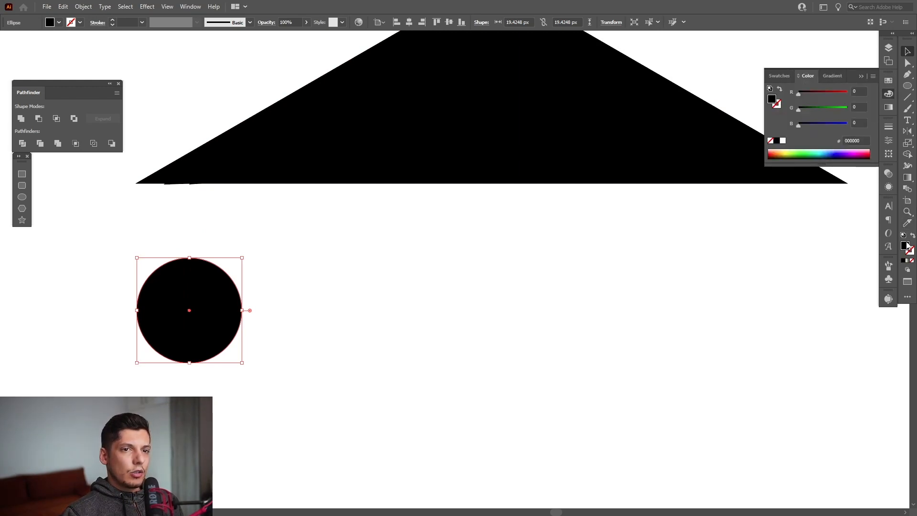
Fill the three circles yellow, light blue and dark indigo
left_click(778, 75)
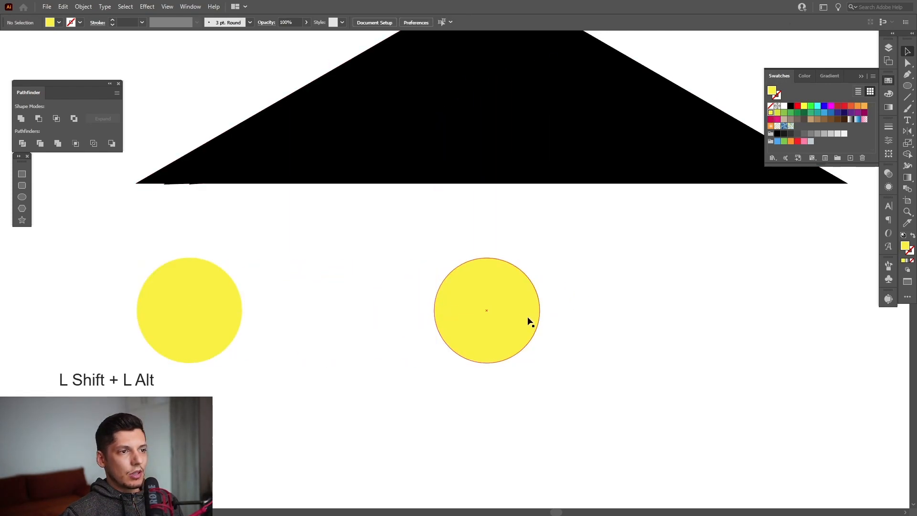
left_click(823, 113)
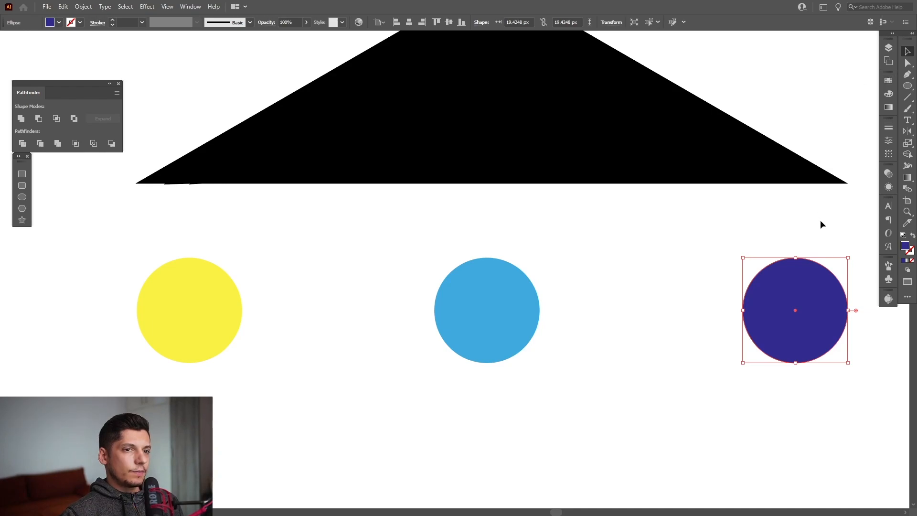
left_click(82, 7)
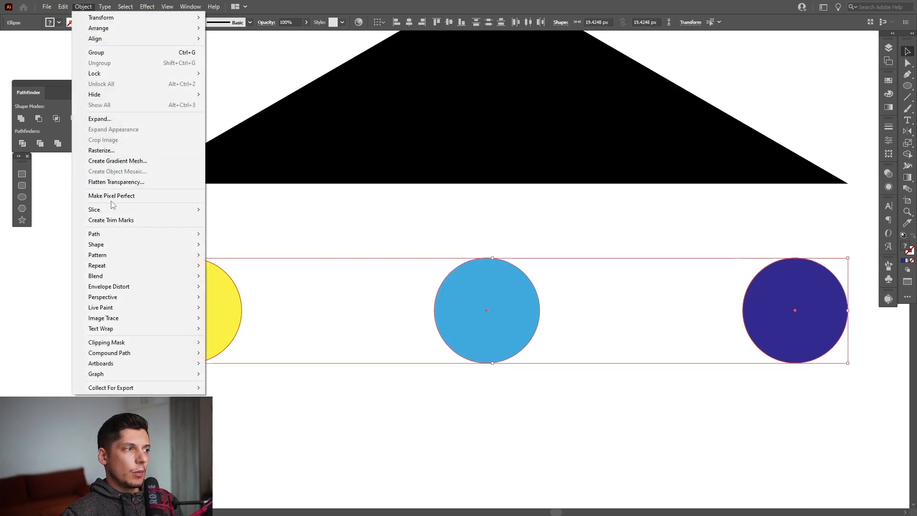
Blend the three circles with Specified Steps spacing of 10
left_click(95, 275)
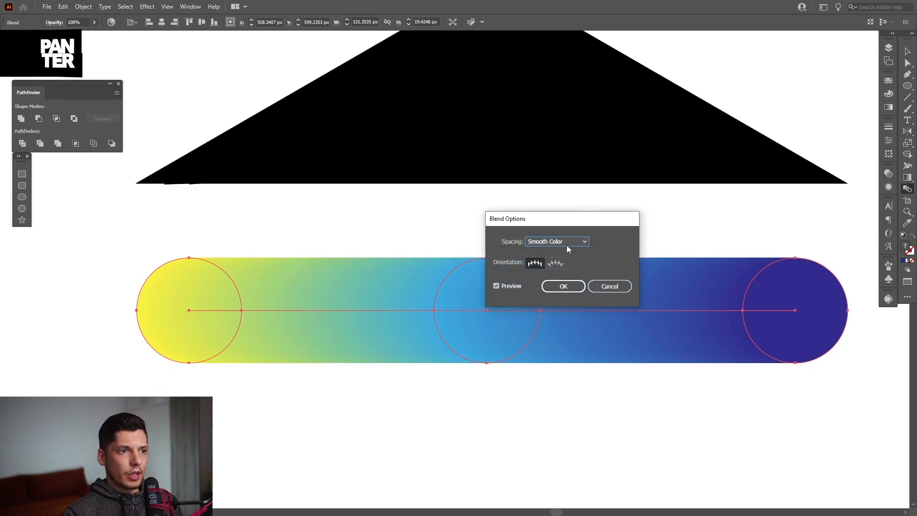
left_click(556, 240)
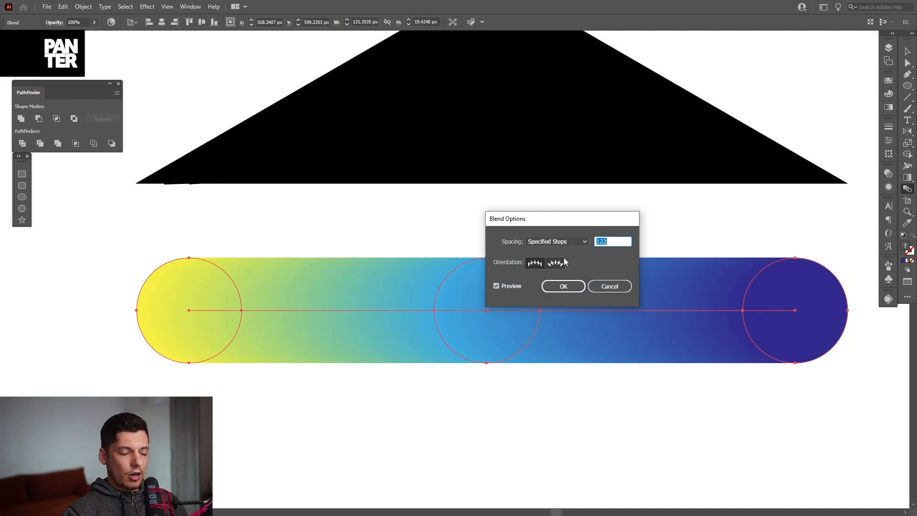
type("10")
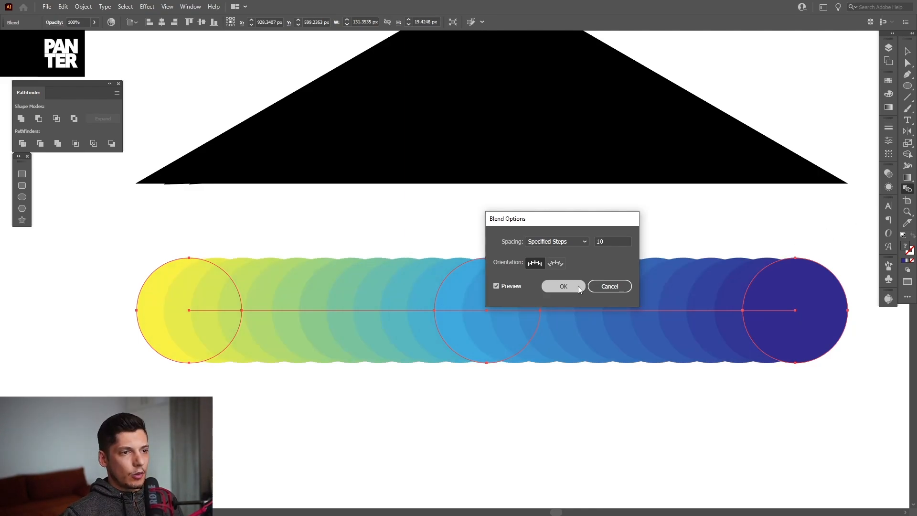
left_click(82, 7)
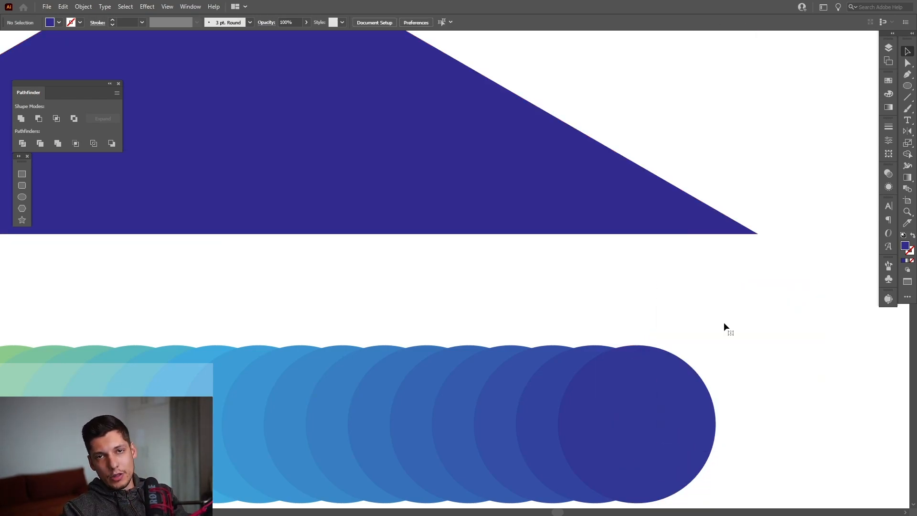
Send the dark blue outer triangle to the back of the artwork
left_click(455, 168)
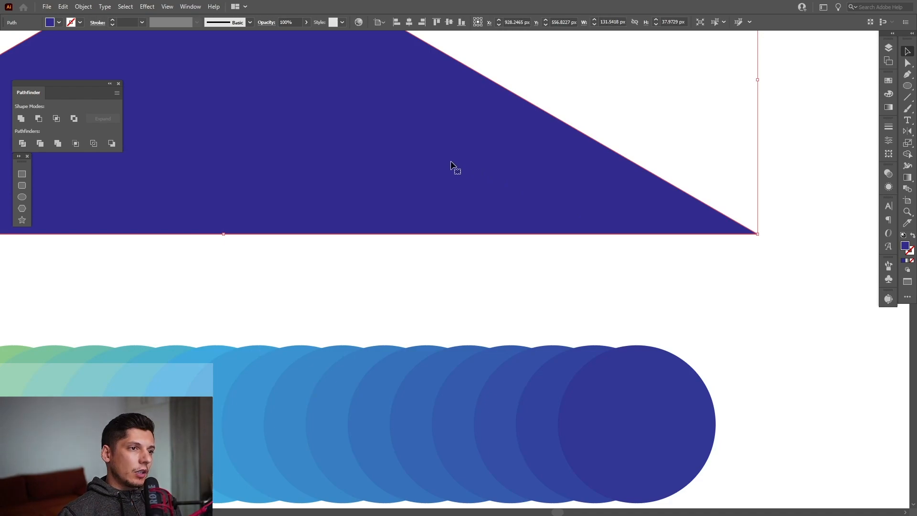
right_click(455, 170)
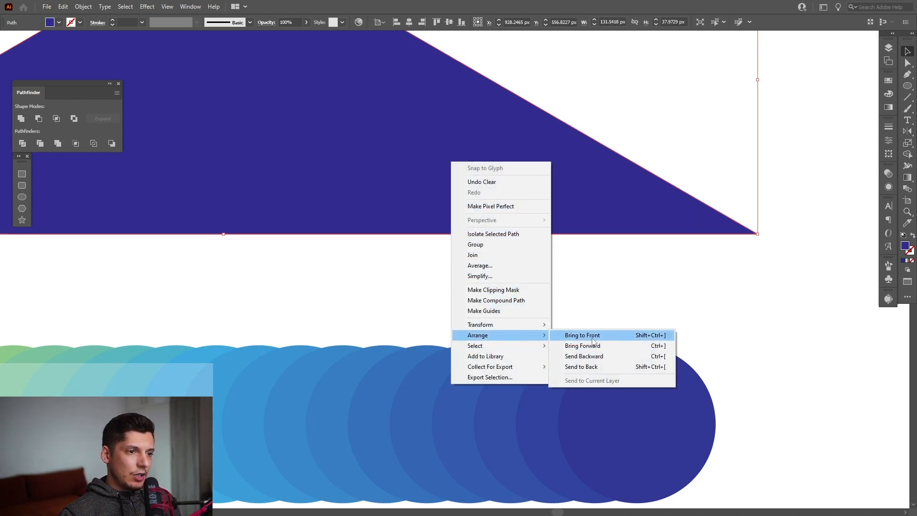
mouse_move(582, 367)
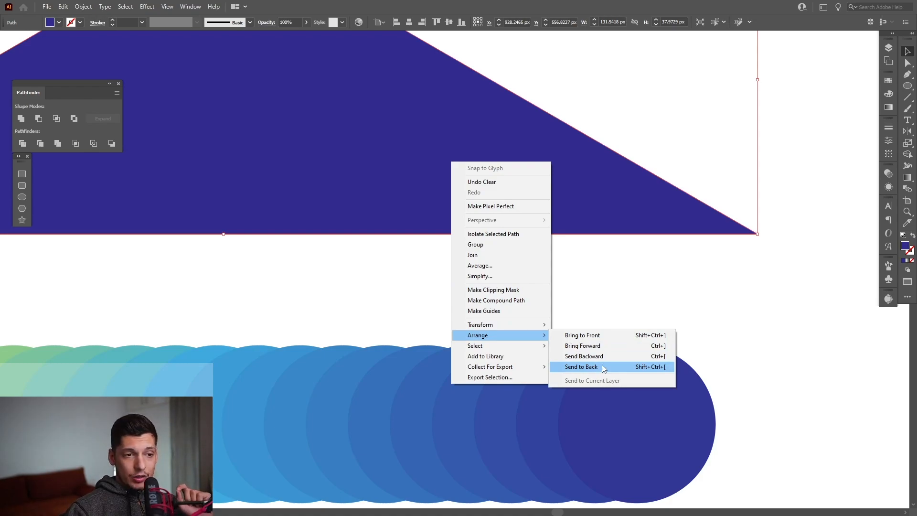
mouse_move(661, 372)
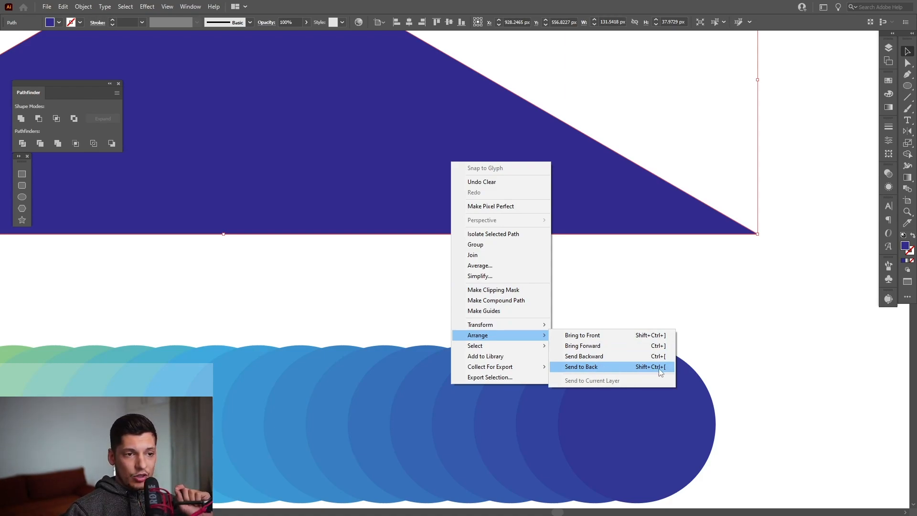
left_click(580, 366)
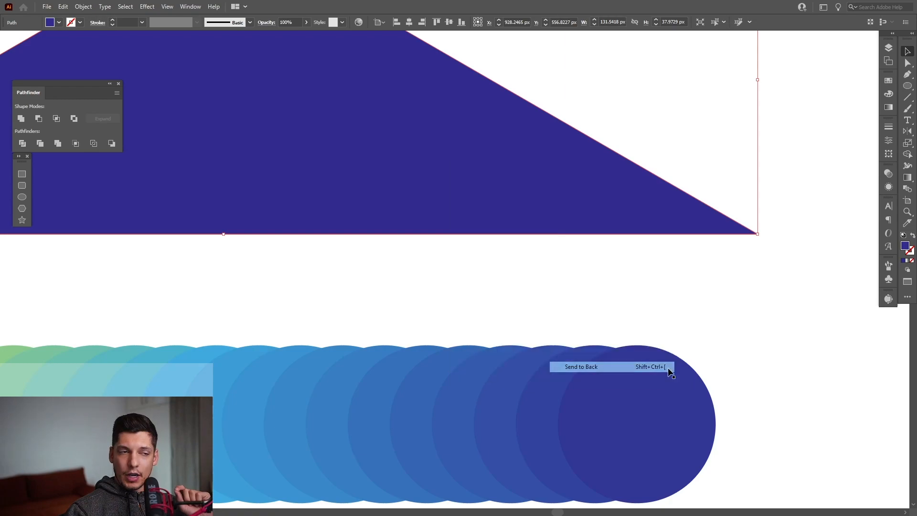
left_click(581, 367)
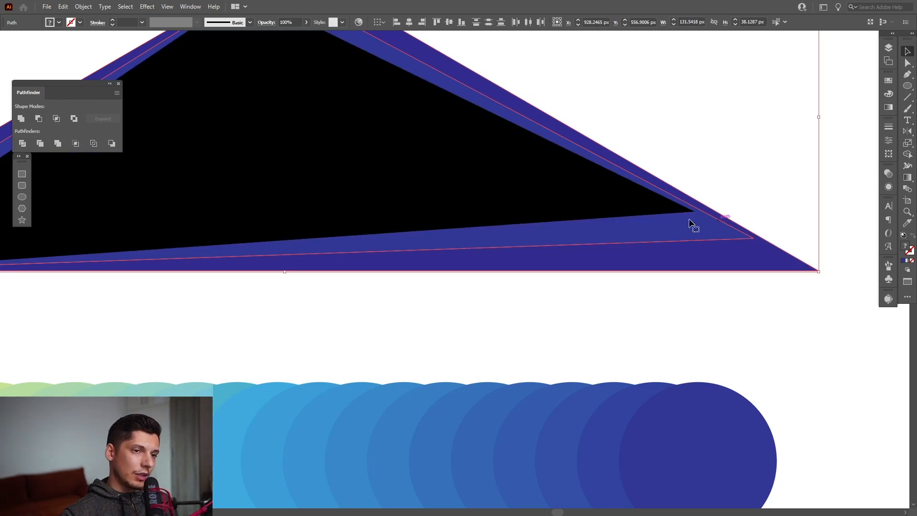
Recolour the triangle slices from indigo outside through blues to a yellow centre
left_click(715, 439)
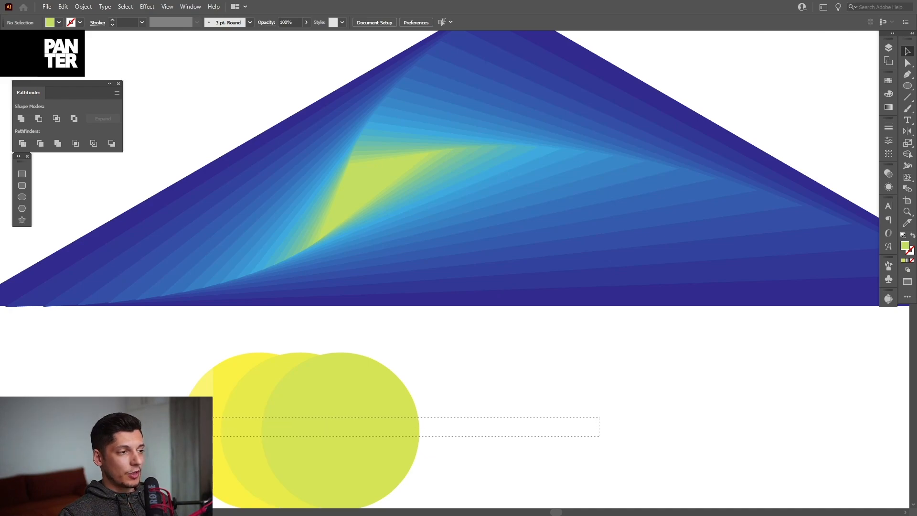
left_click(322, 427)
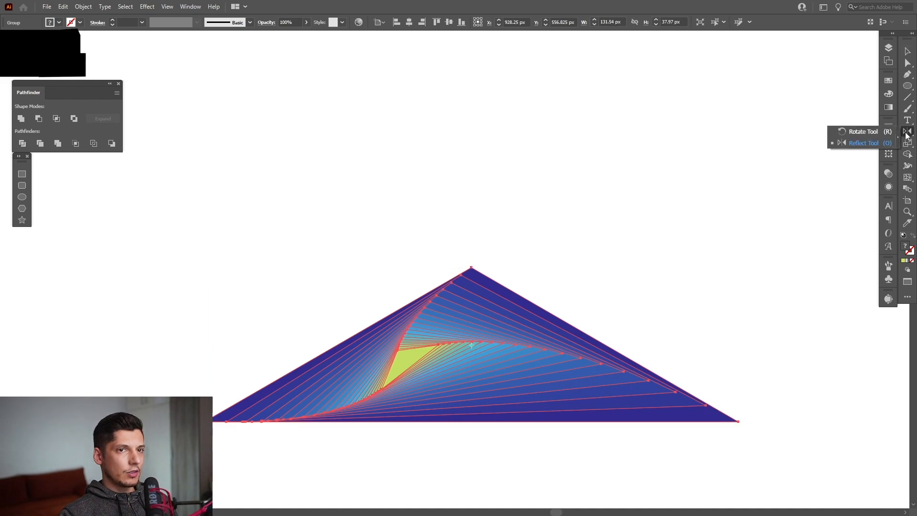
Set the Rotate Tool origin at the grouped triangle's top corner with Alt
key("alt")
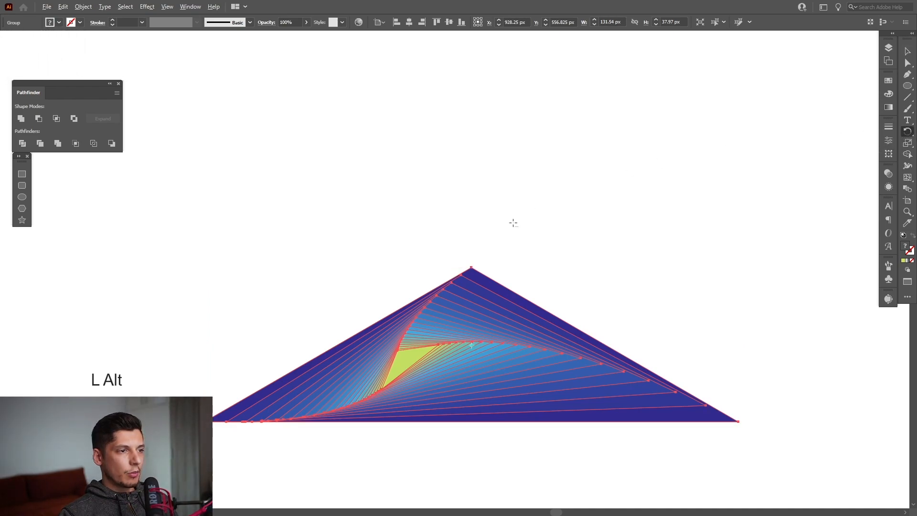
mouse_move(471, 268)
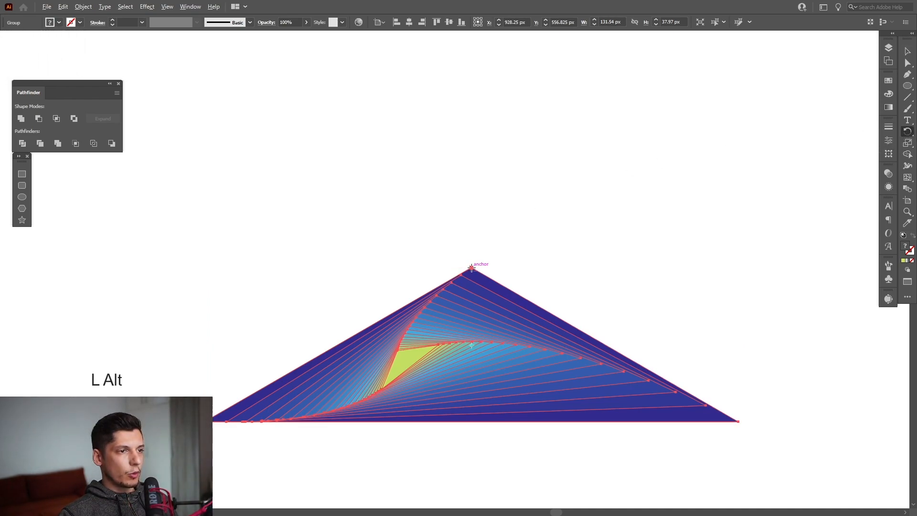